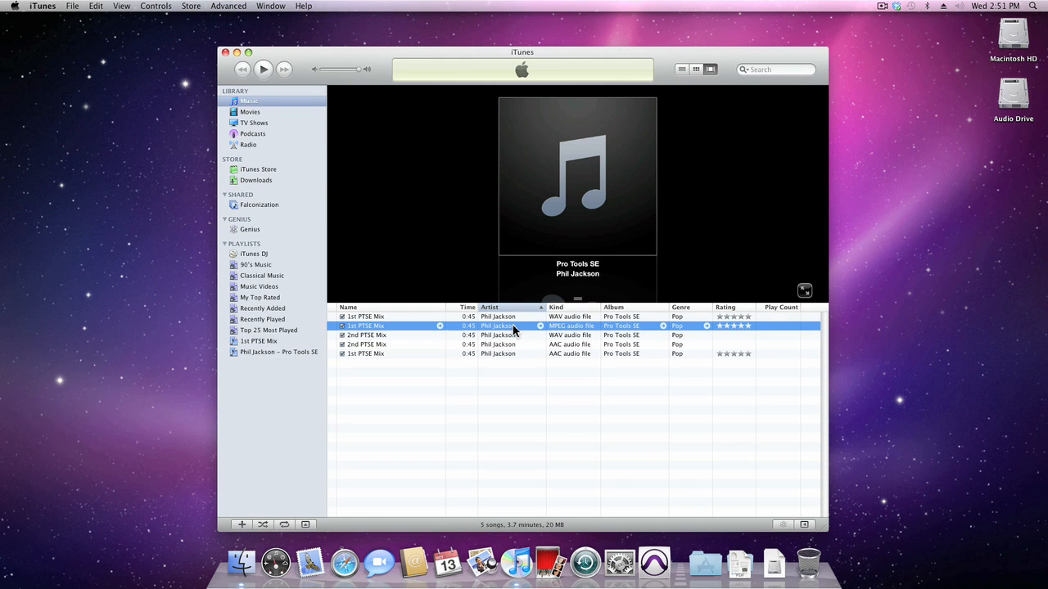
mouse_move(613, 198)
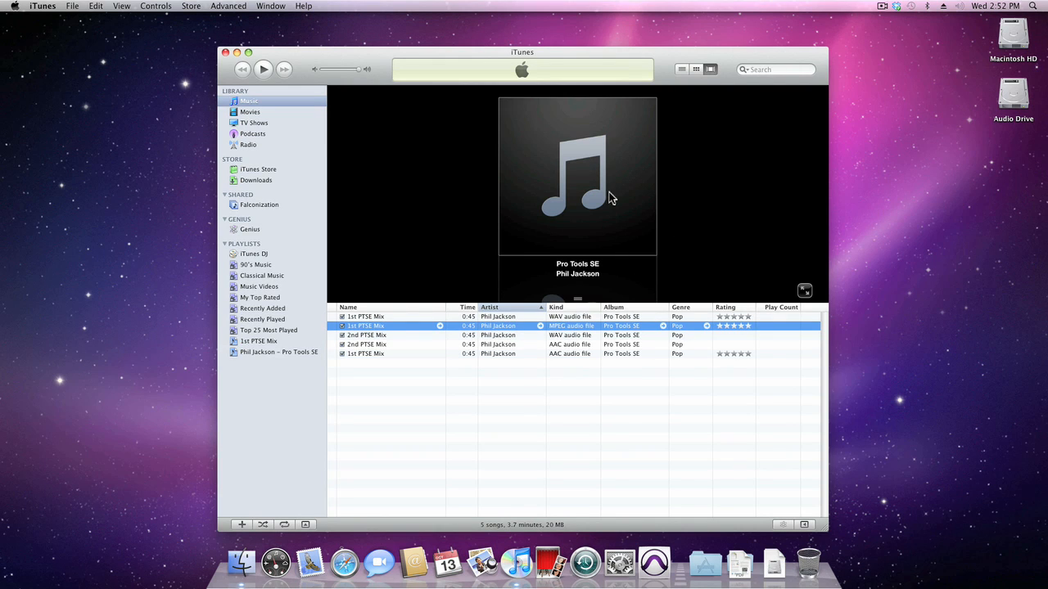
mouse_move(310, 528)
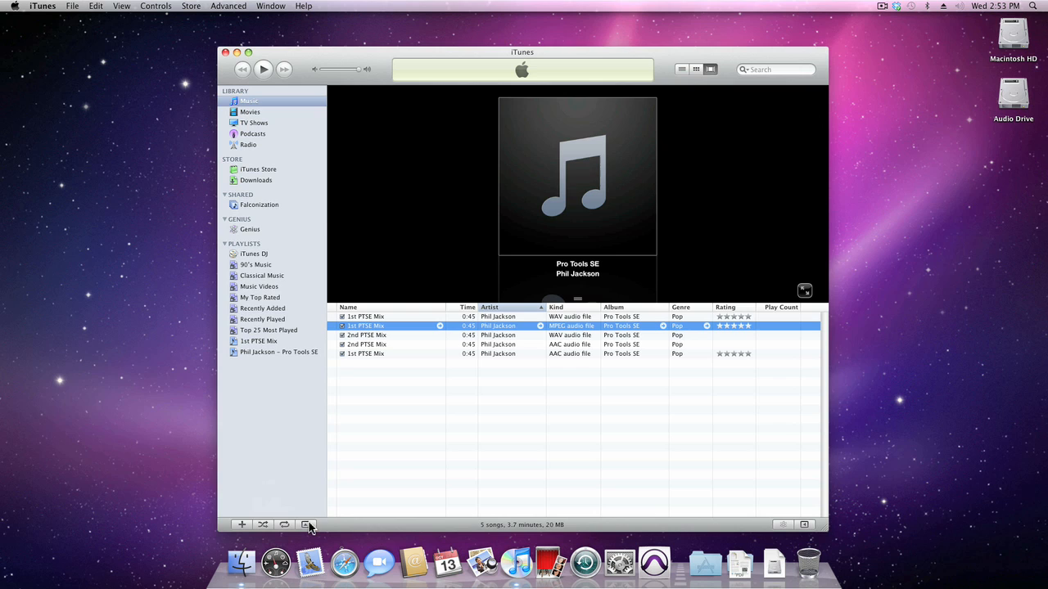
Reveal the Selected Item artwork well showing 'Drag Artwork Here' for the Phil Jackson song
click(308, 524)
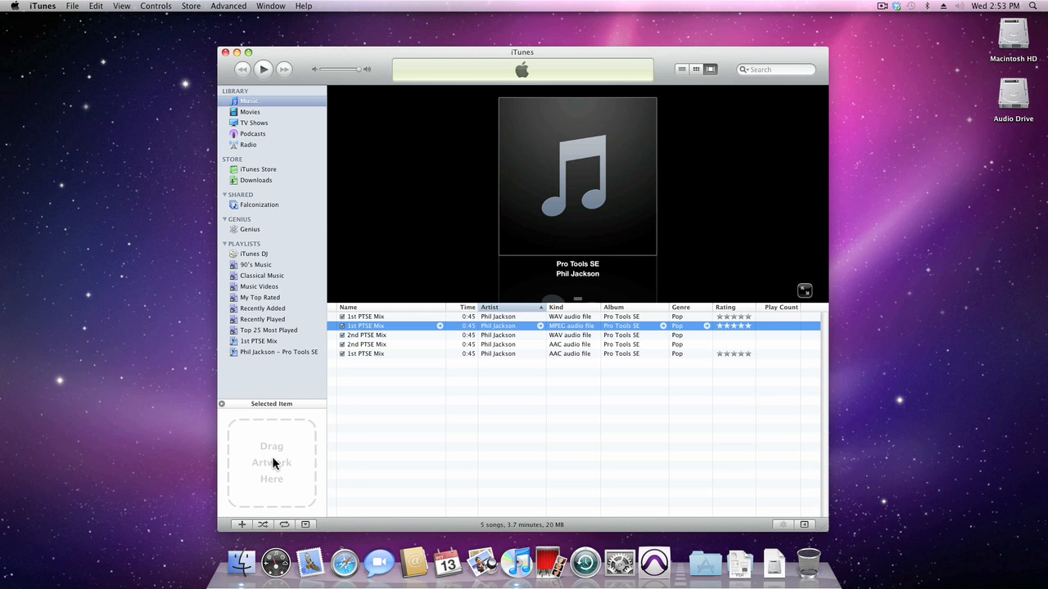
mouse_move(461, 461)
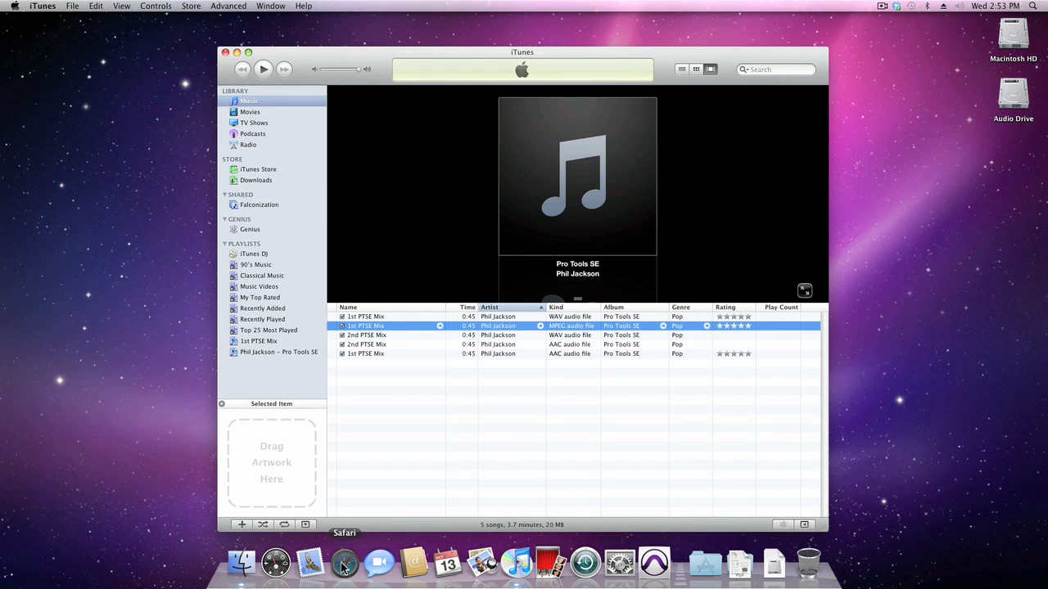
Search Google Images for 'Music Artwork' and pick the abstract jazz painting result
click(344, 563)
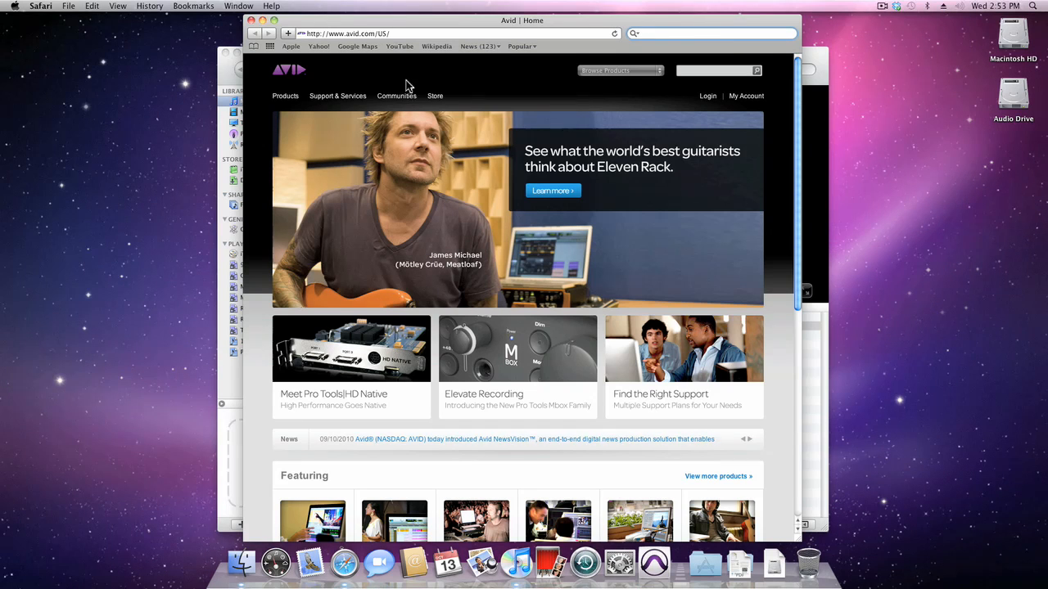
text(Music Artwork)
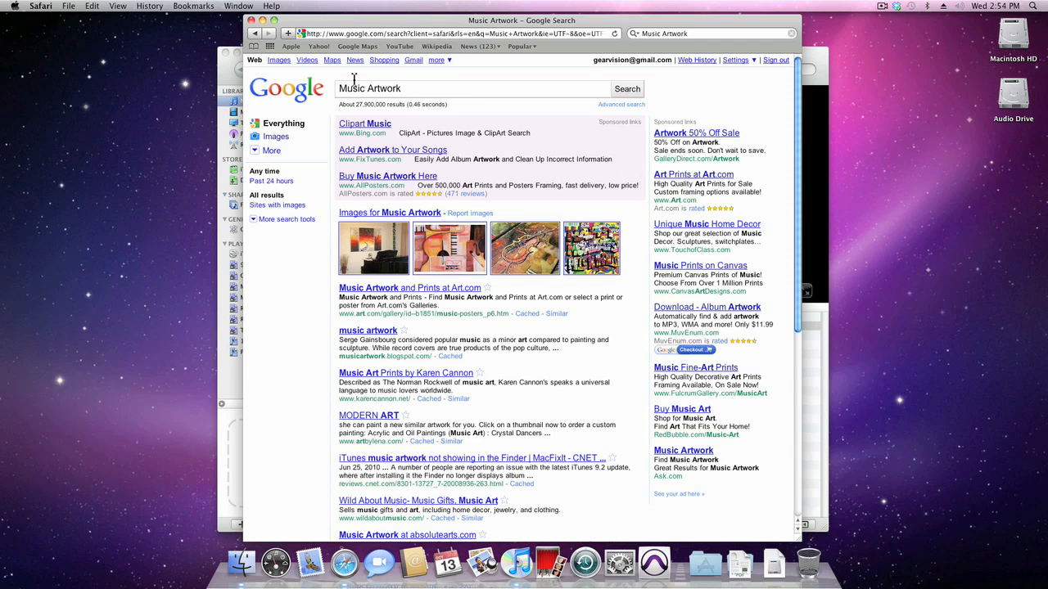
click(278, 59)
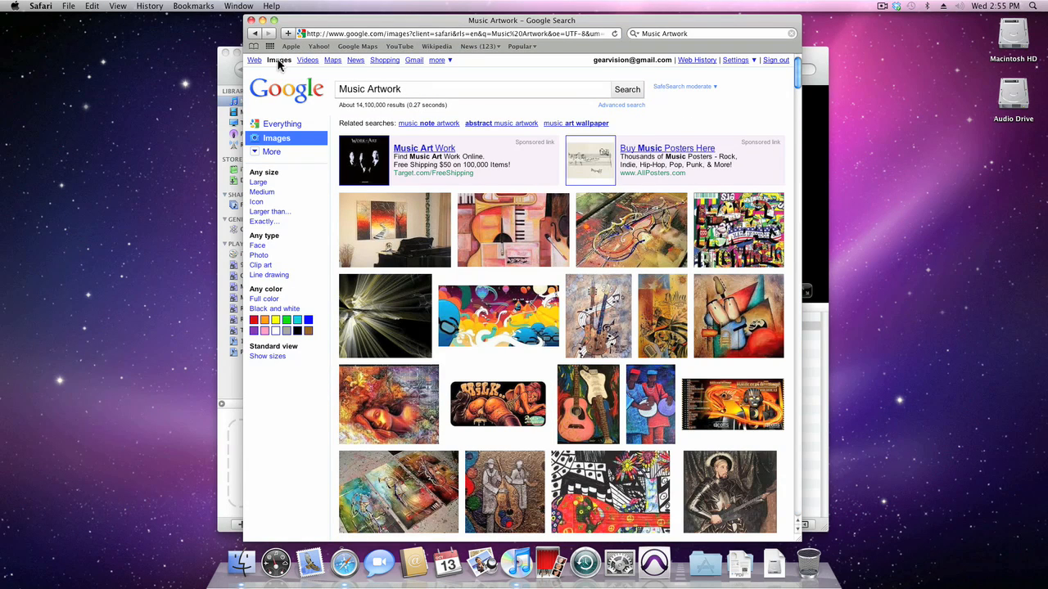
scroll(down, 3)
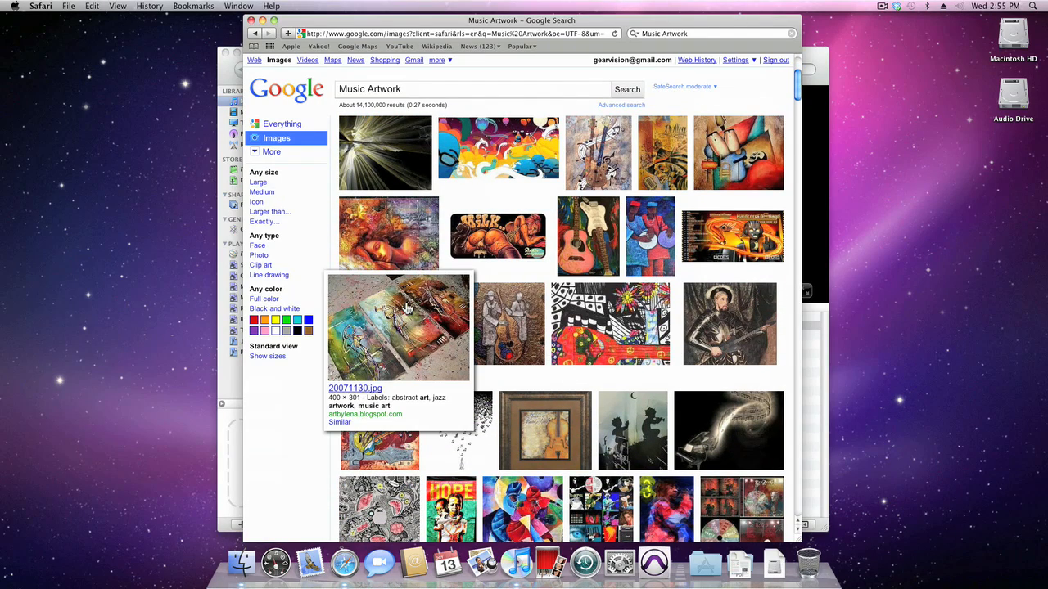
click(396, 328)
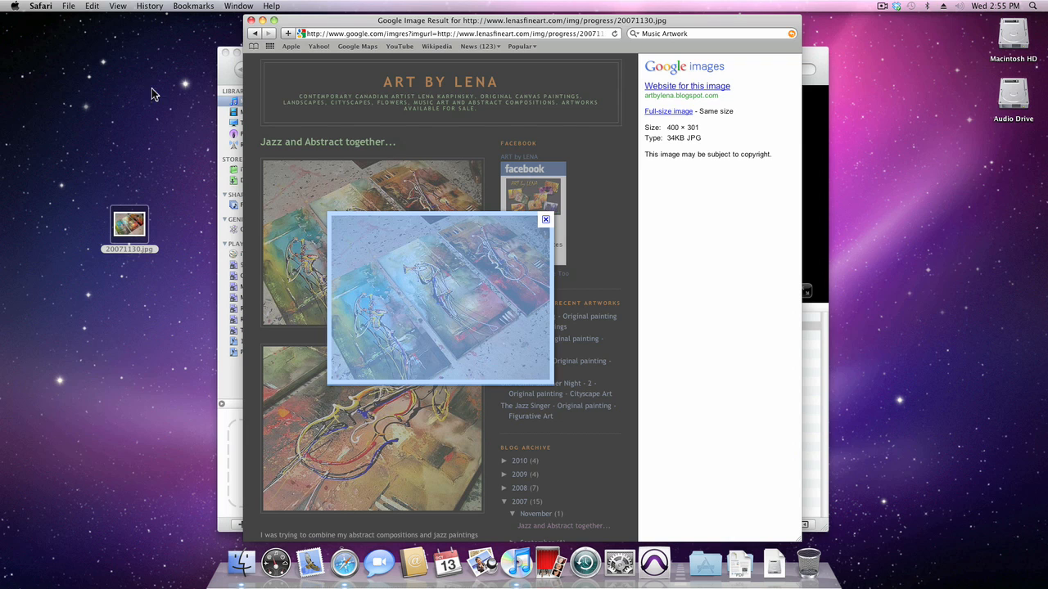
Quit Safari after the image is saved to the desktop
click(40, 6)
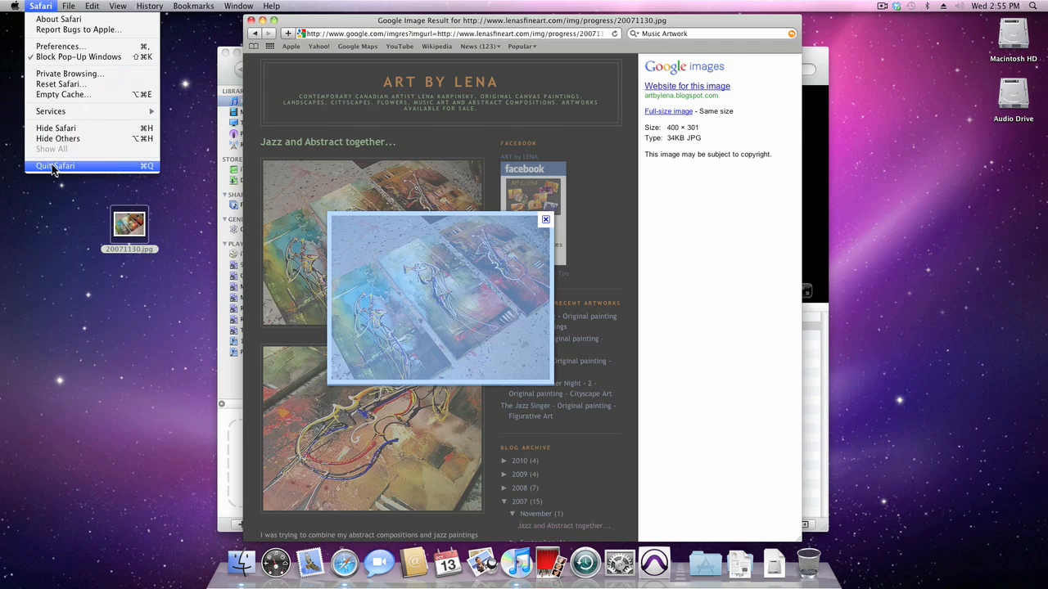
click(56, 165)
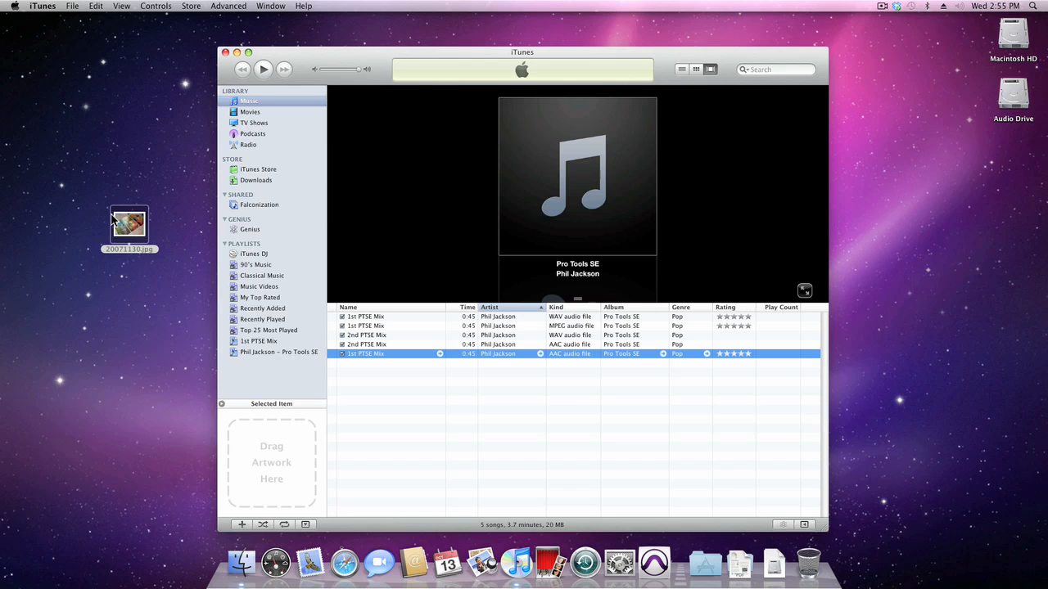
Drop the desktop JPG onto the 'Pro Tools SE' track as artwork and compare with another song
drag(128, 223, 272, 462)
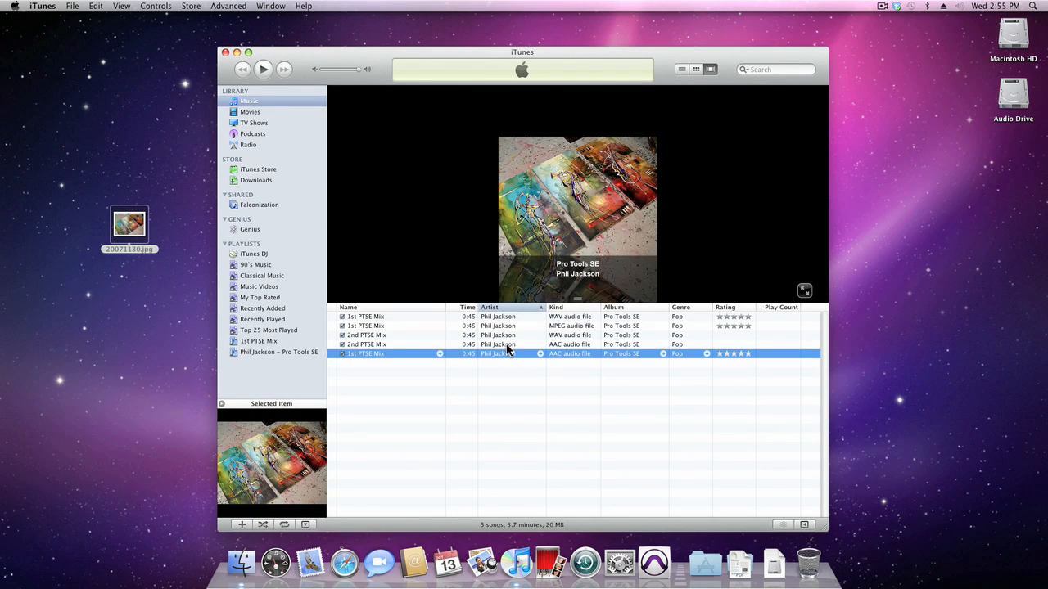
click(367, 344)
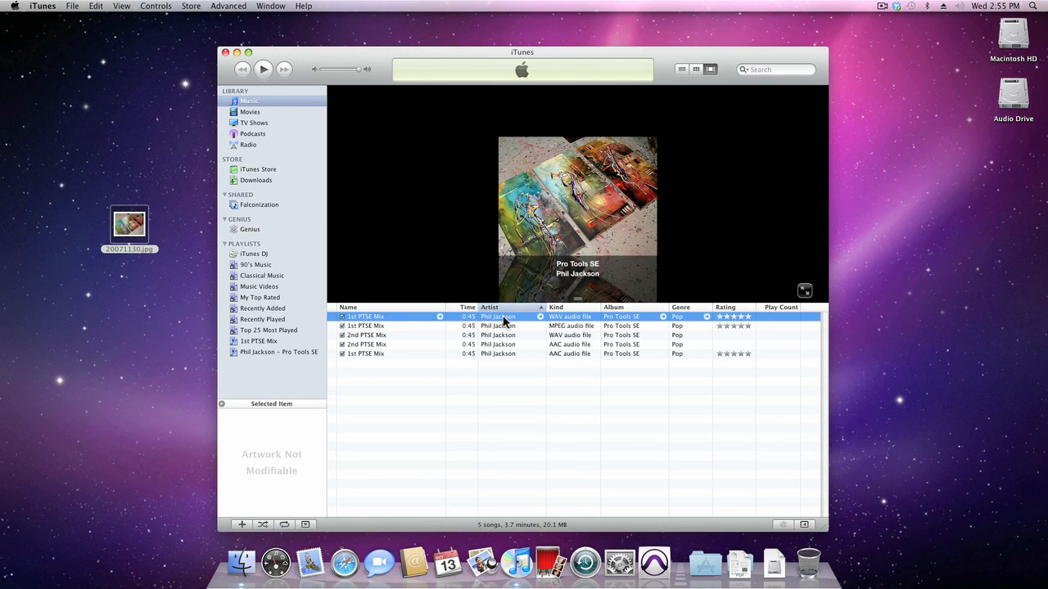
mouse_move(303, 469)
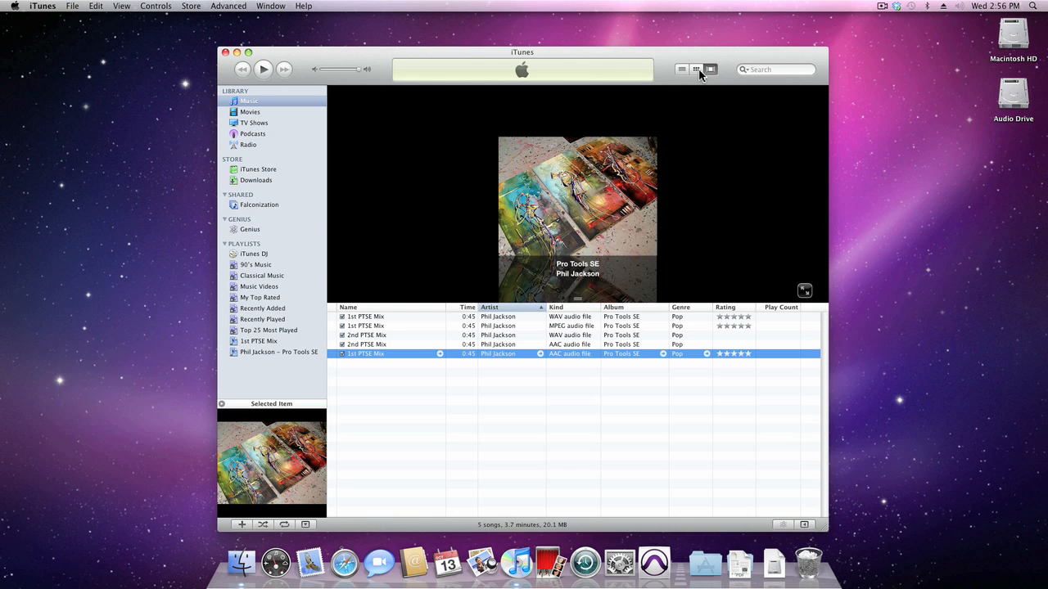
click(681, 69)
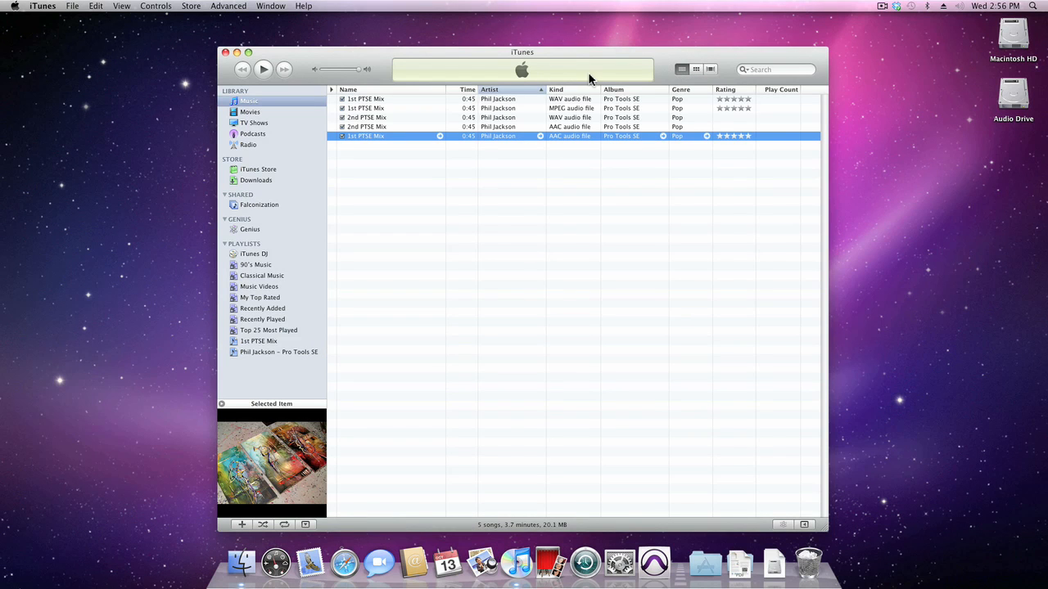
mouse_move(291, 450)
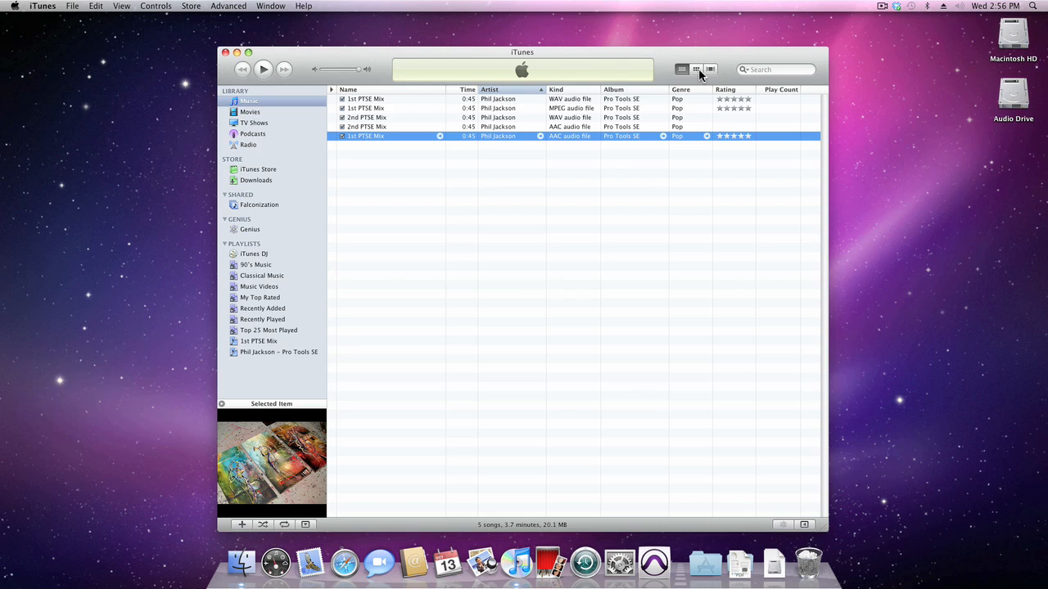
click(696, 69)
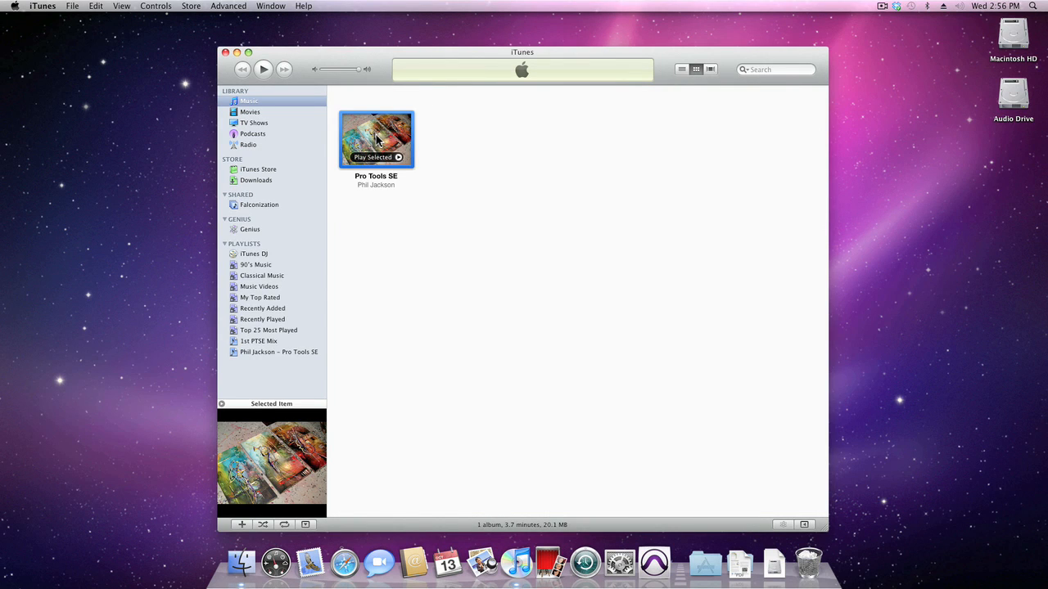
click(711, 69)
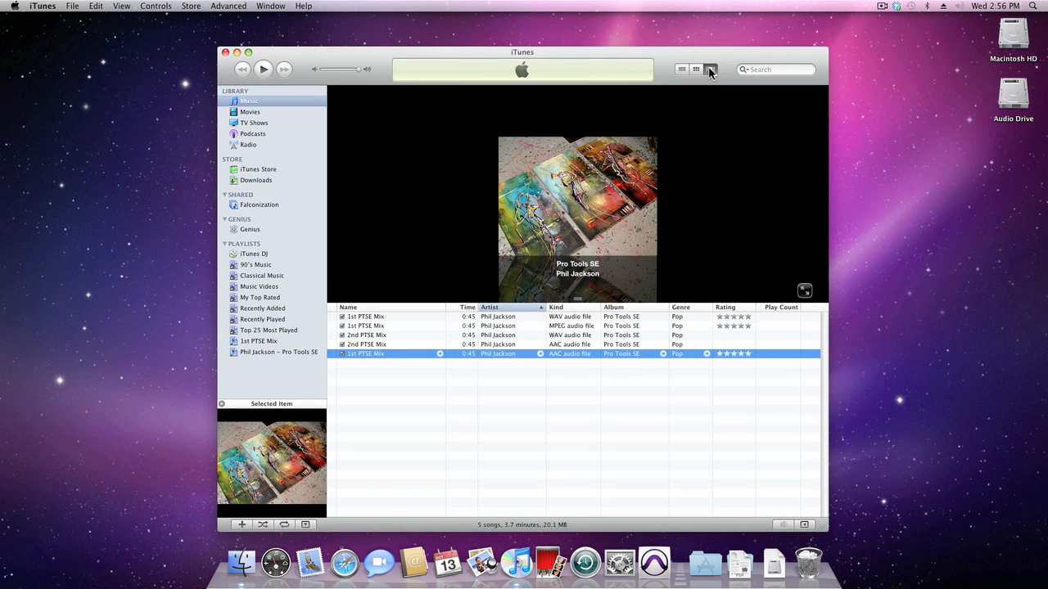